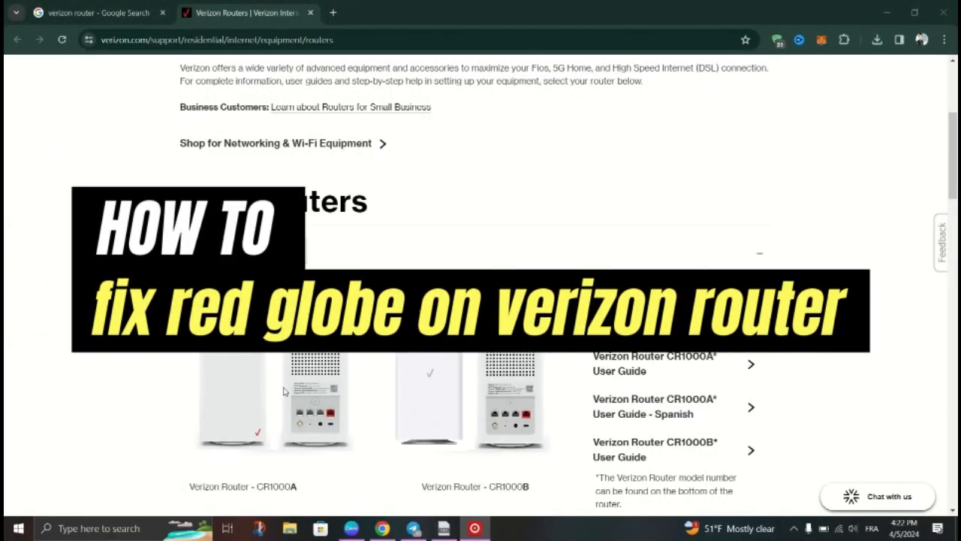
scroll("down", 3)
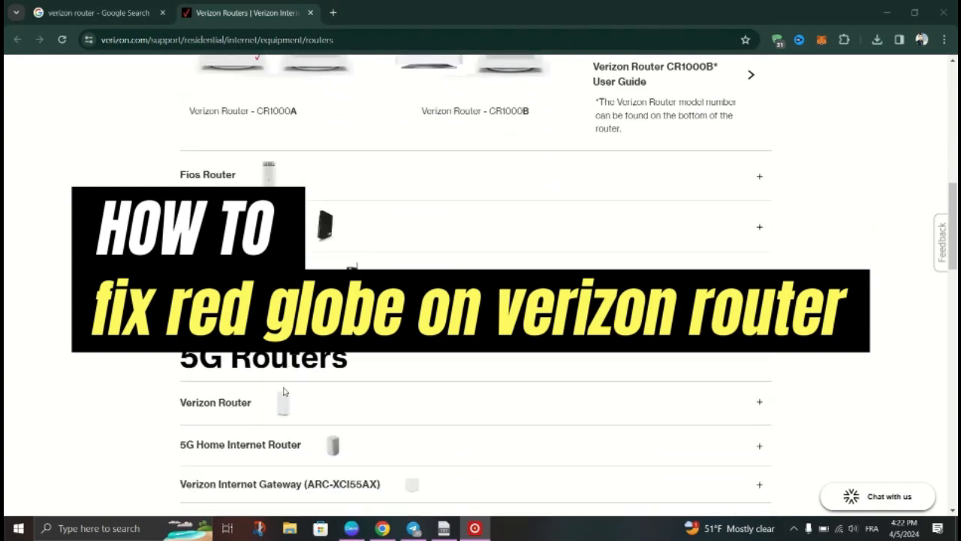
scroll("down", 3)
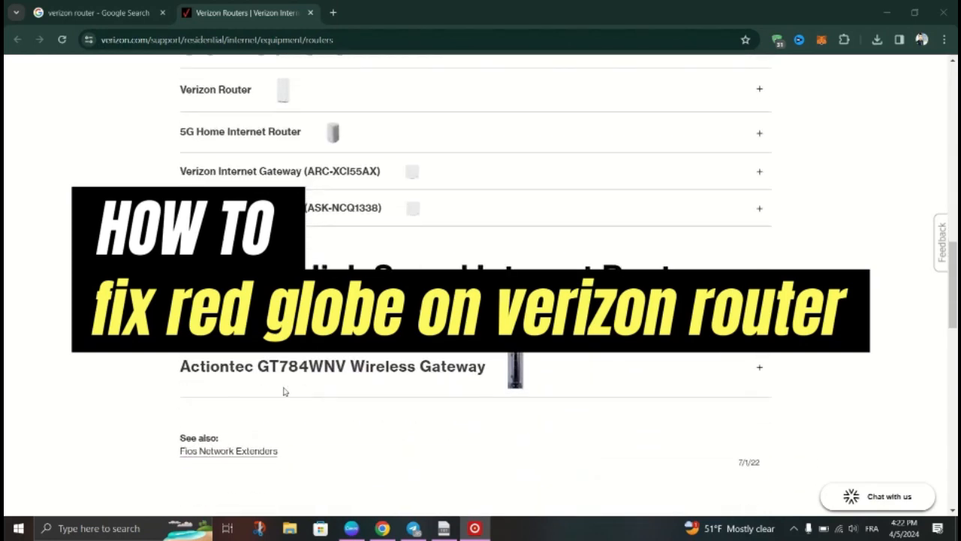
scroll("down", 3)
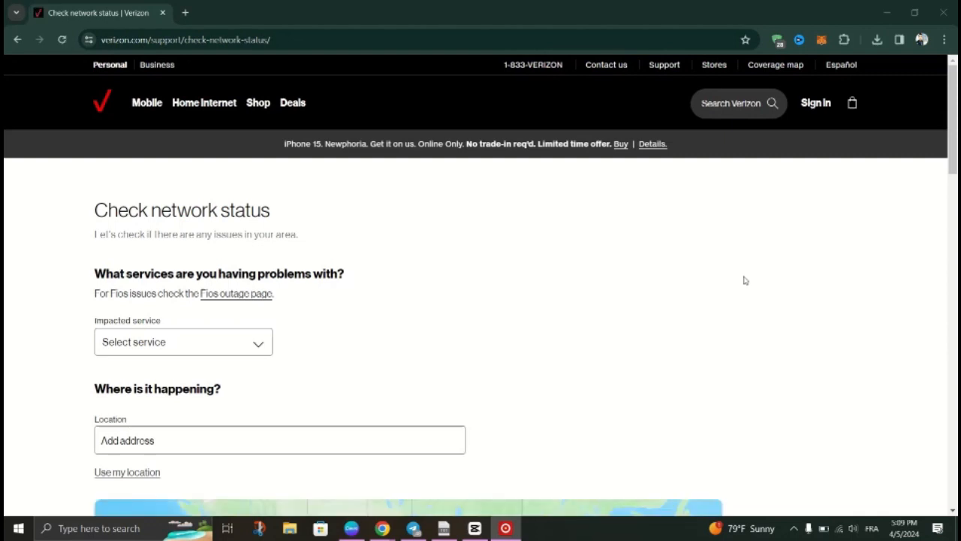
scroll("down", 3)
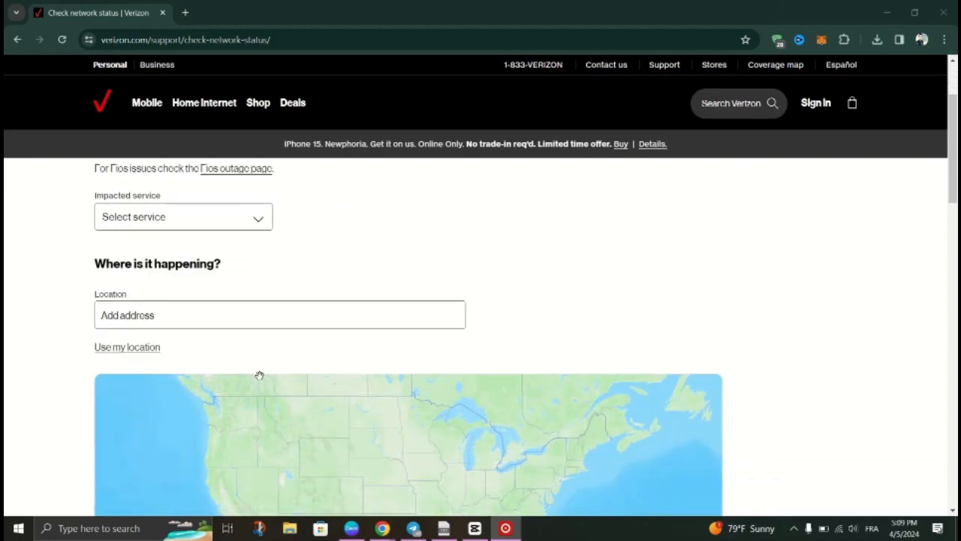
left_click(183, 216)
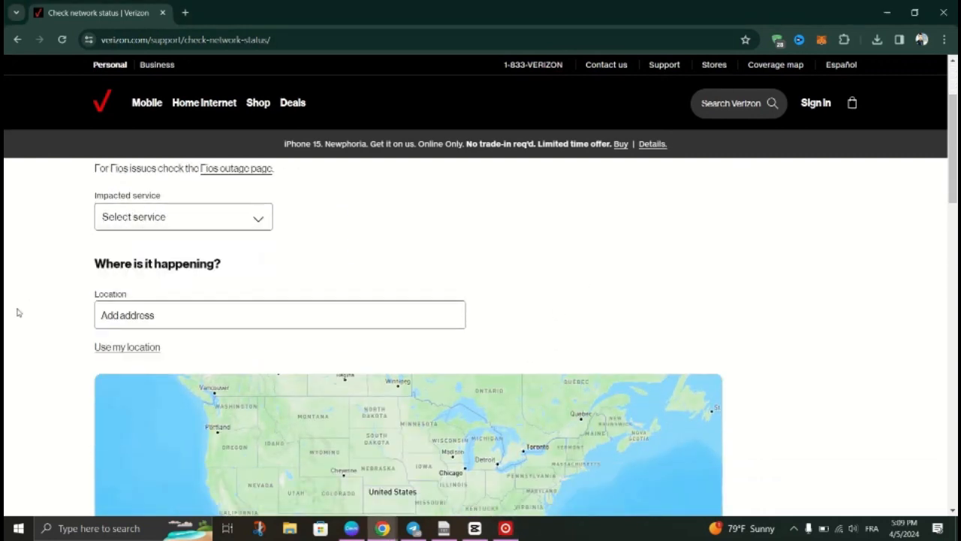
scroll("down", 3)
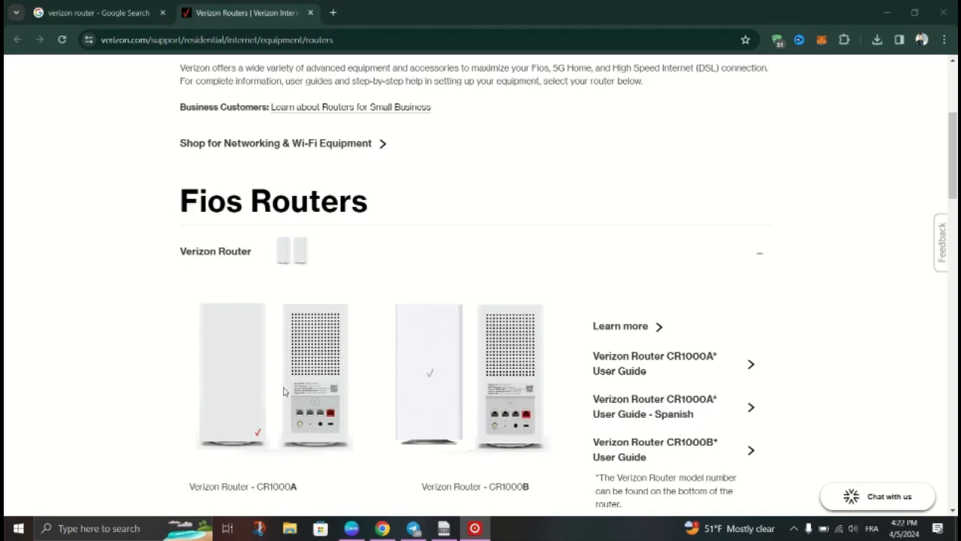
scroll("down", 3)
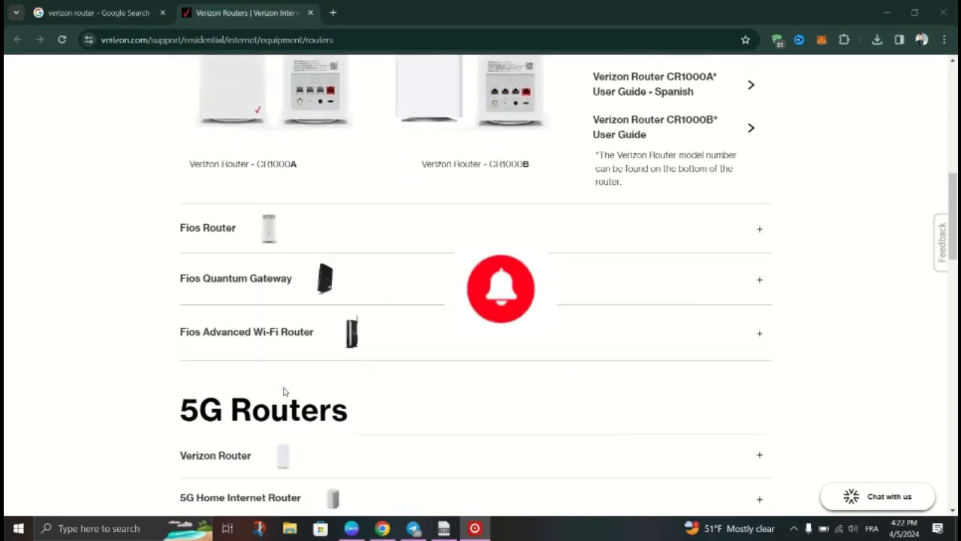
scroll("down", 3)
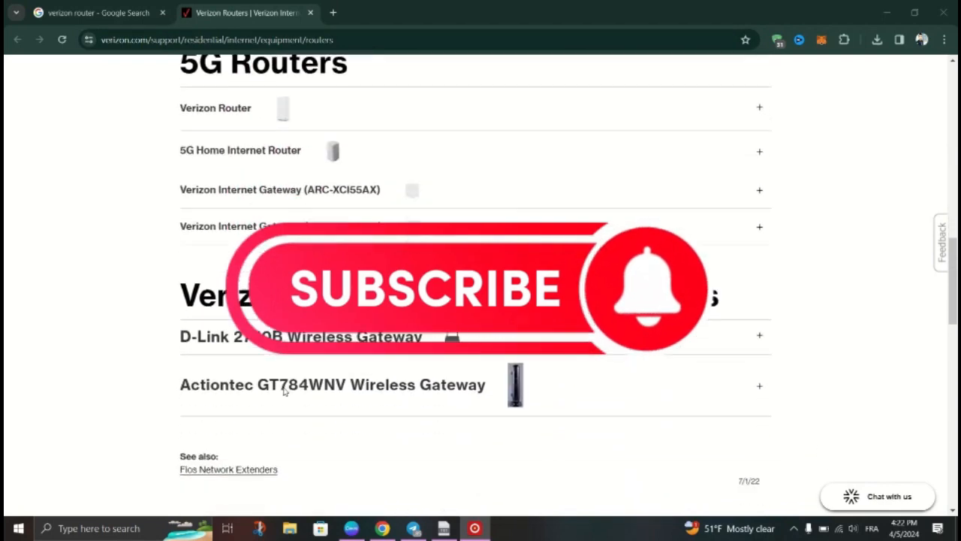
scroll("down", 3)
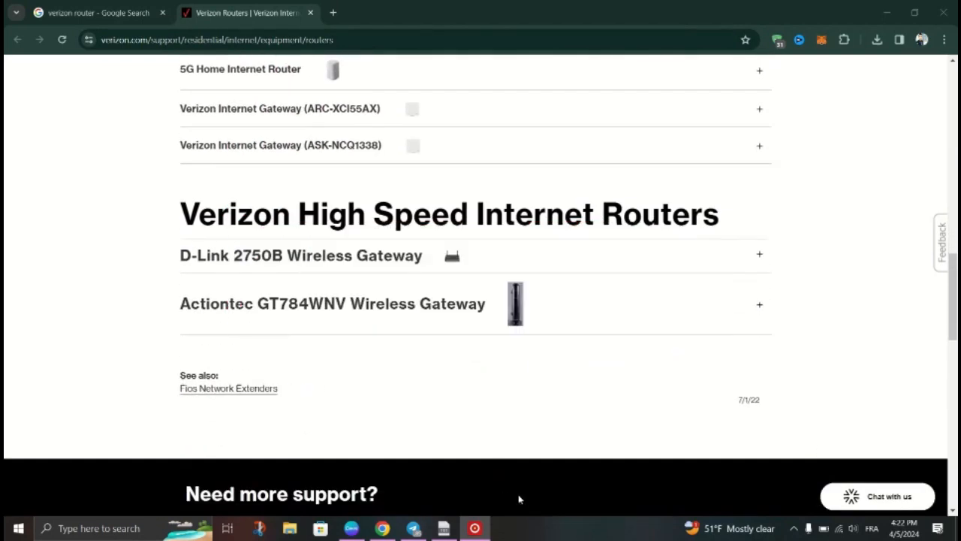